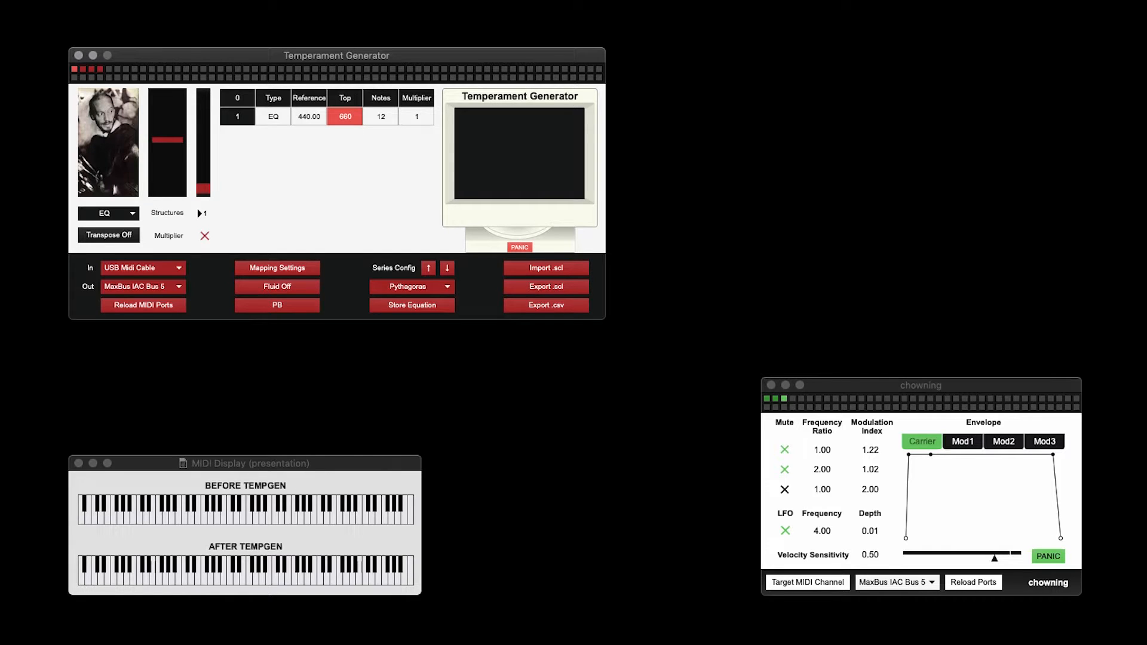
- Switch the structure type to Scala with top 880 and begin entering the 6/5, 300., 2 scale
left_click(132, 213)
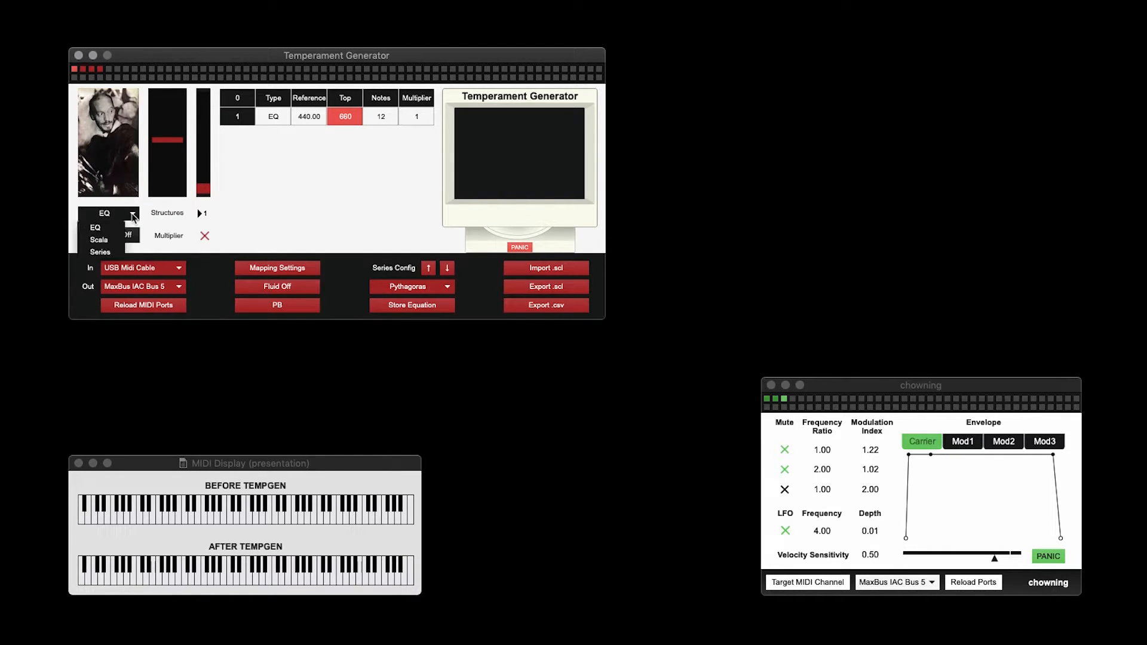
left_click(95, 241)
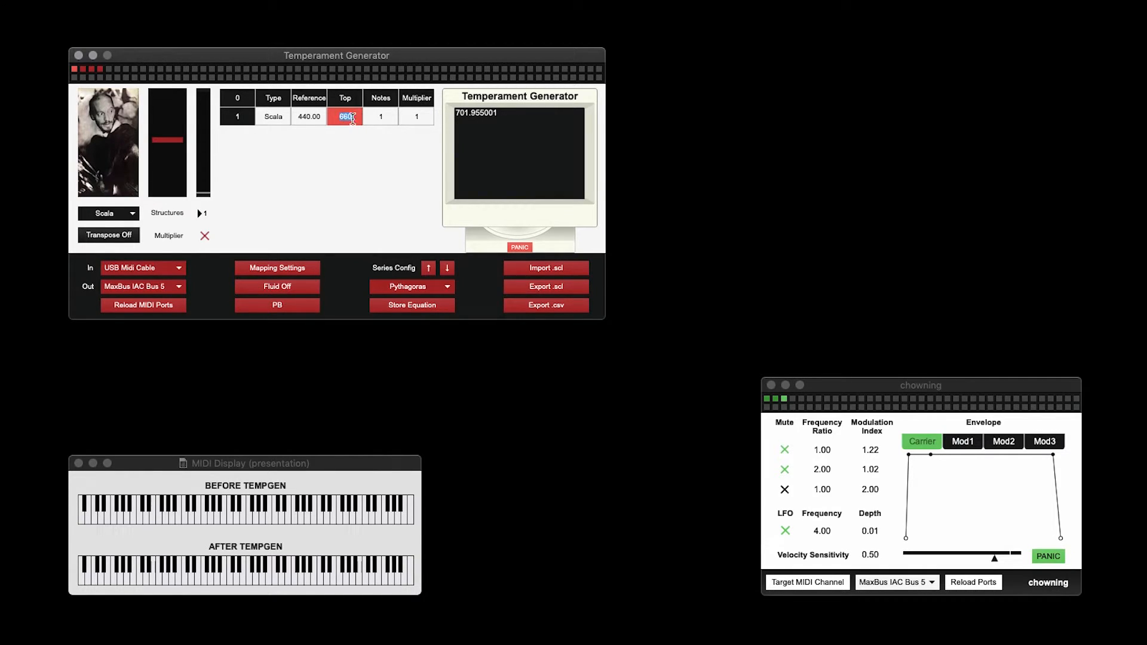
type("880.00")
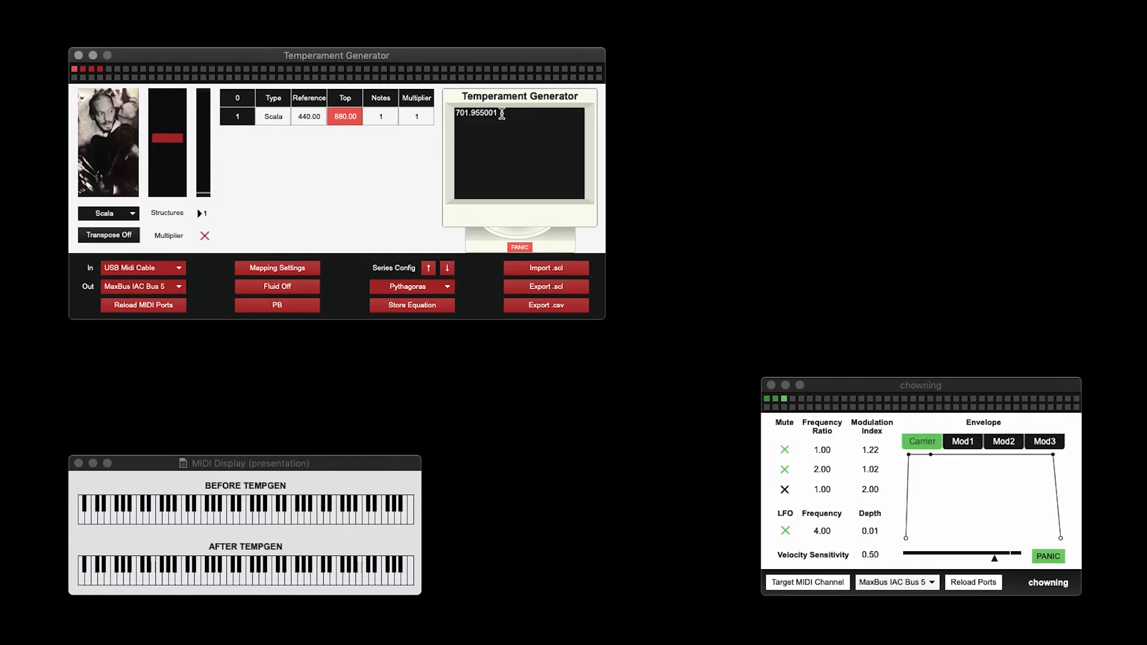
type("6/5")
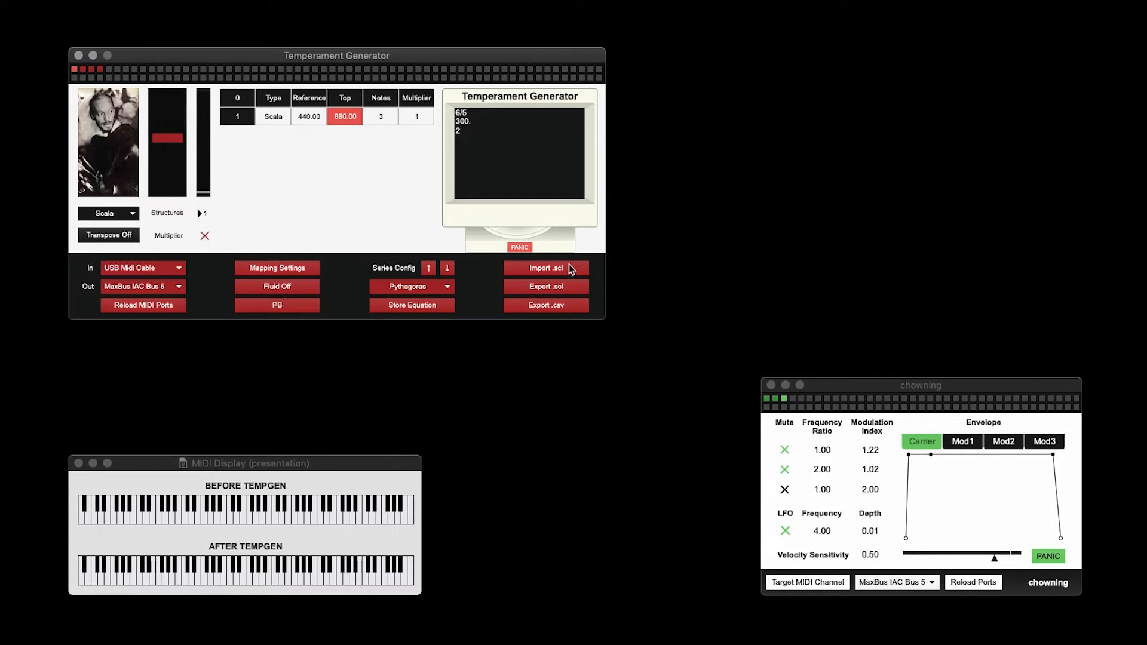
- Start importing a Scala .scl file and browse the scl folder in the chooser
left_click(544, 268)
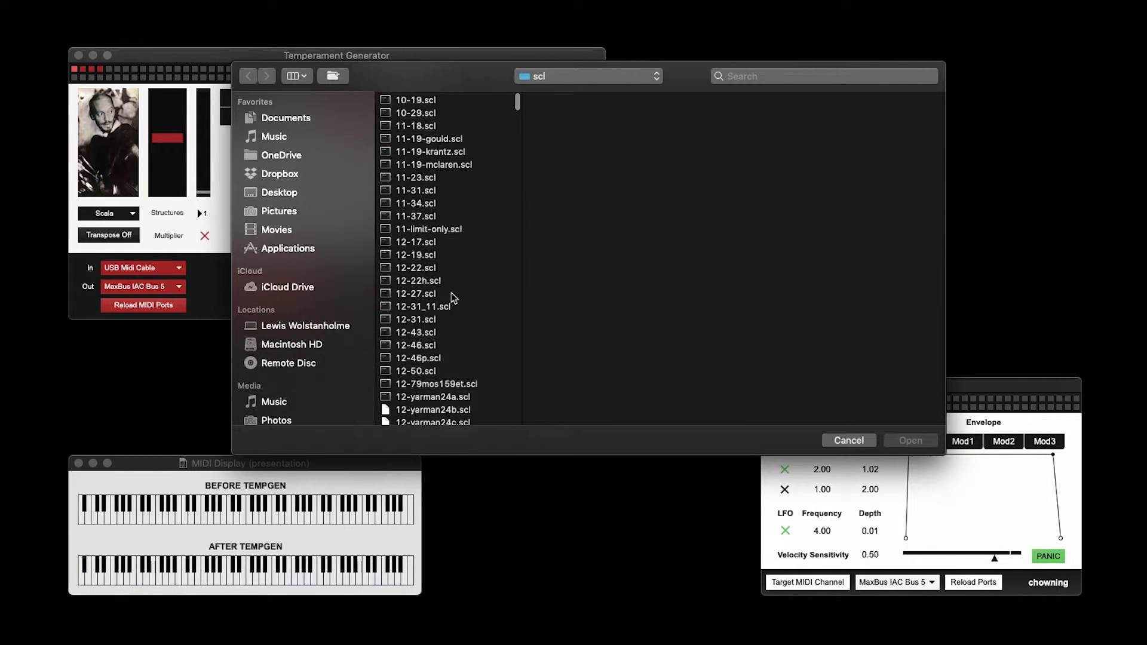
scroll("down", 3)
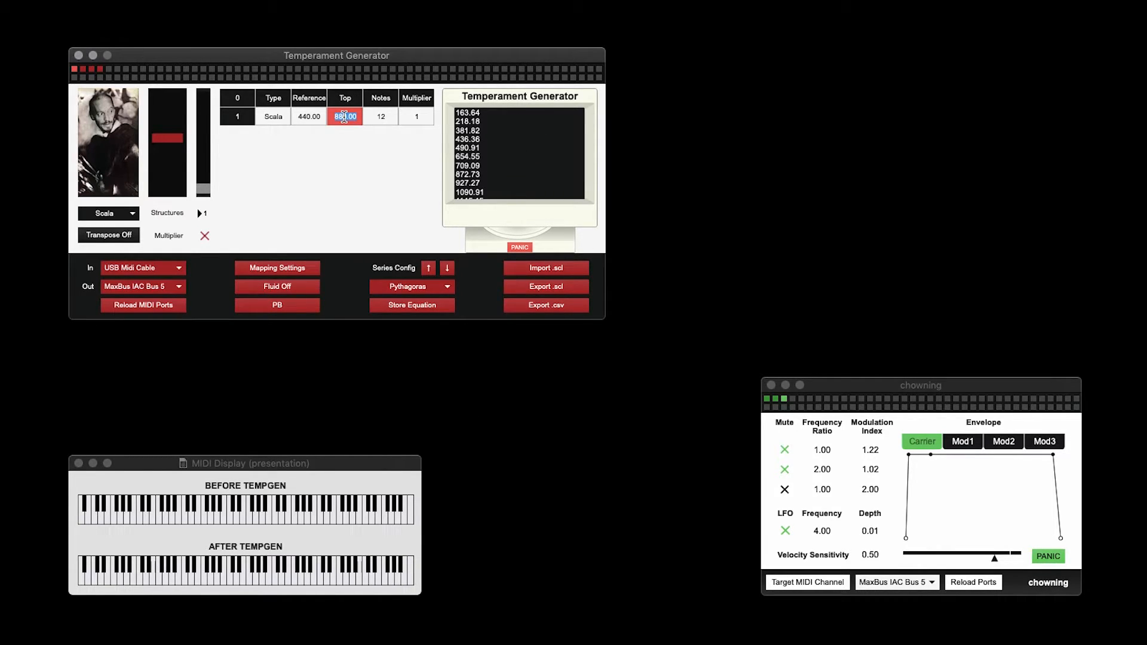
- Set the imported 12-note Scala structure's Top value to 1320
type("1320")
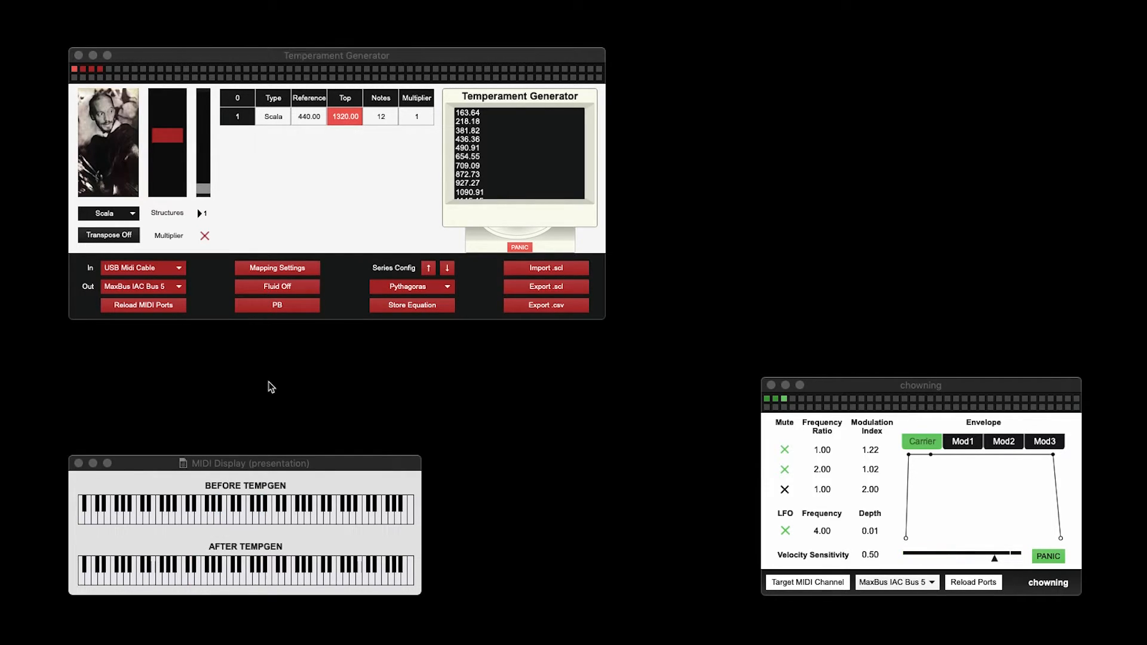
mouse_move(229, 361)
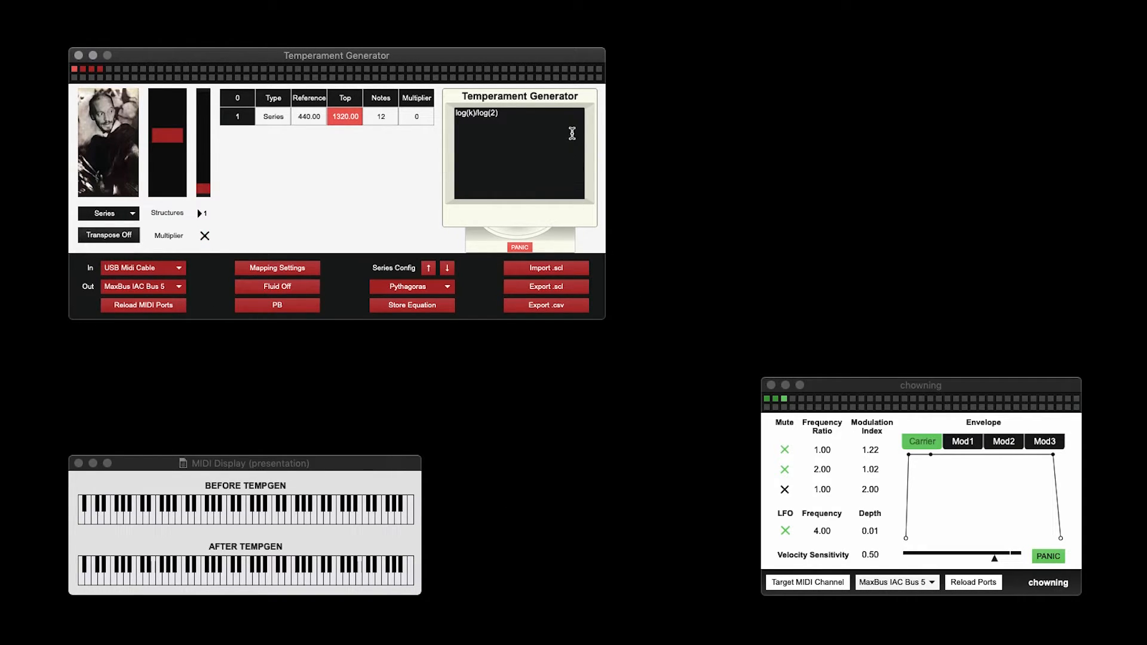
mouse_move(499, 158)
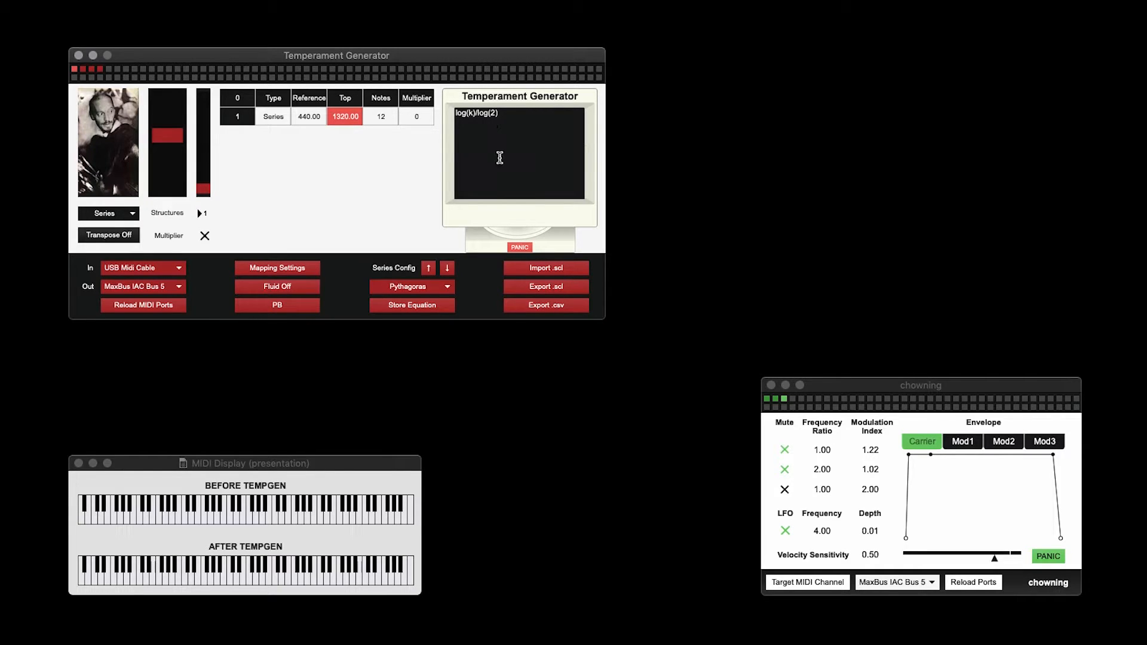
mouse_move(534, 390)
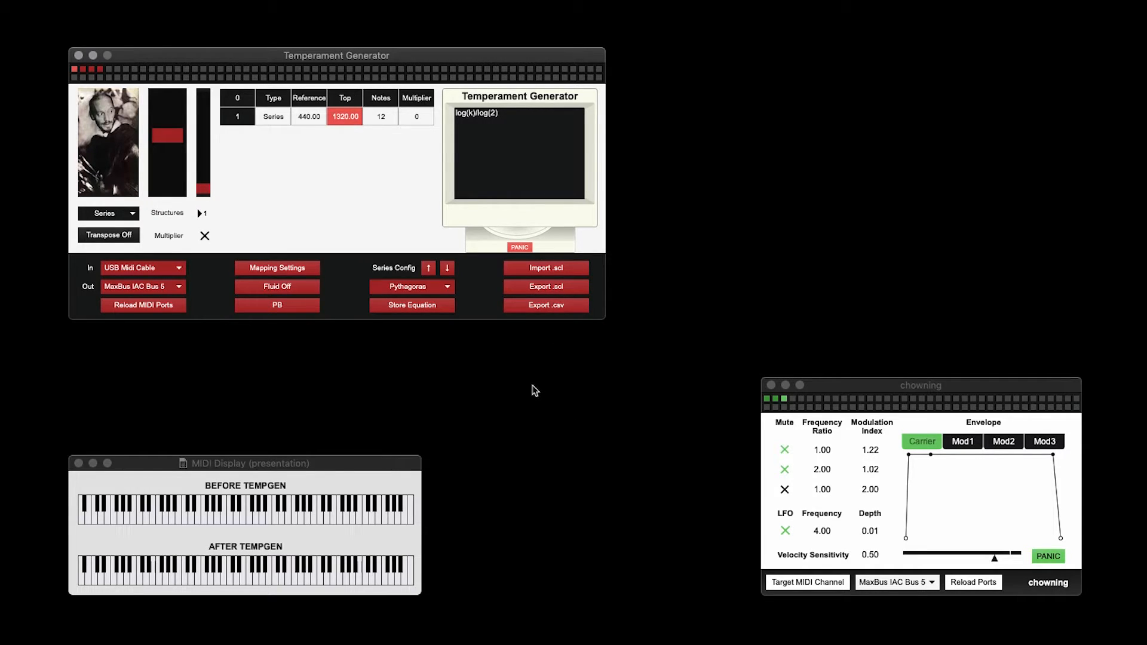
mouse_move(467, 308)
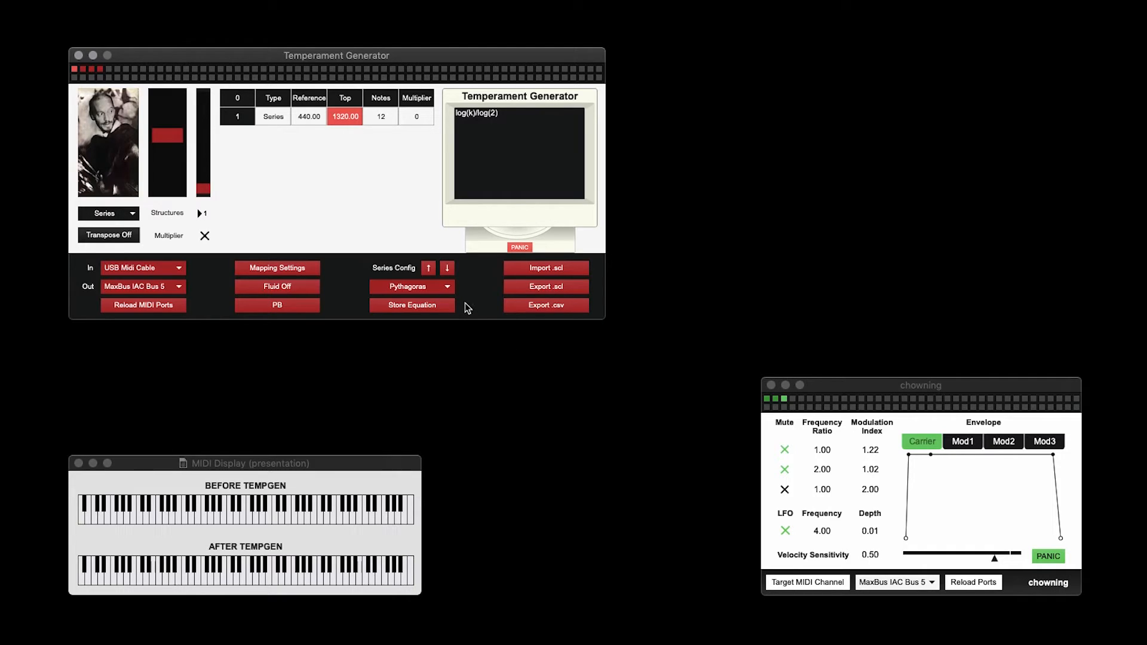
mouse_move(530, 485)
type("880")
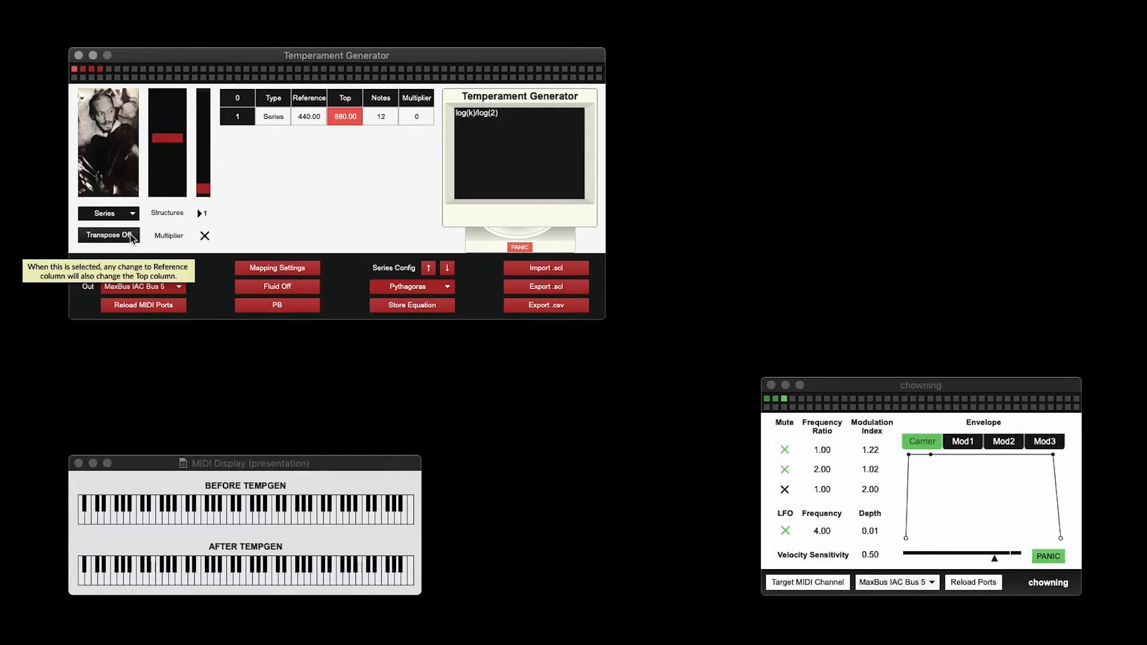
- Enable transpose, then lower the reference to 110 so the top follows to 220
left_click(108, 235)
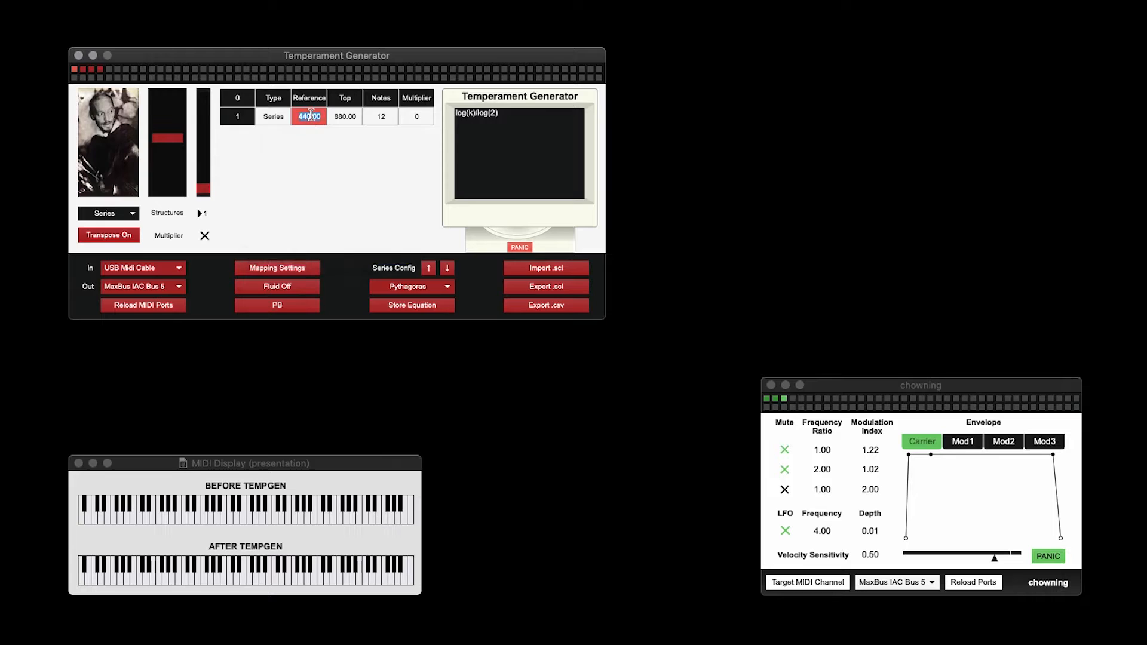
type("220")
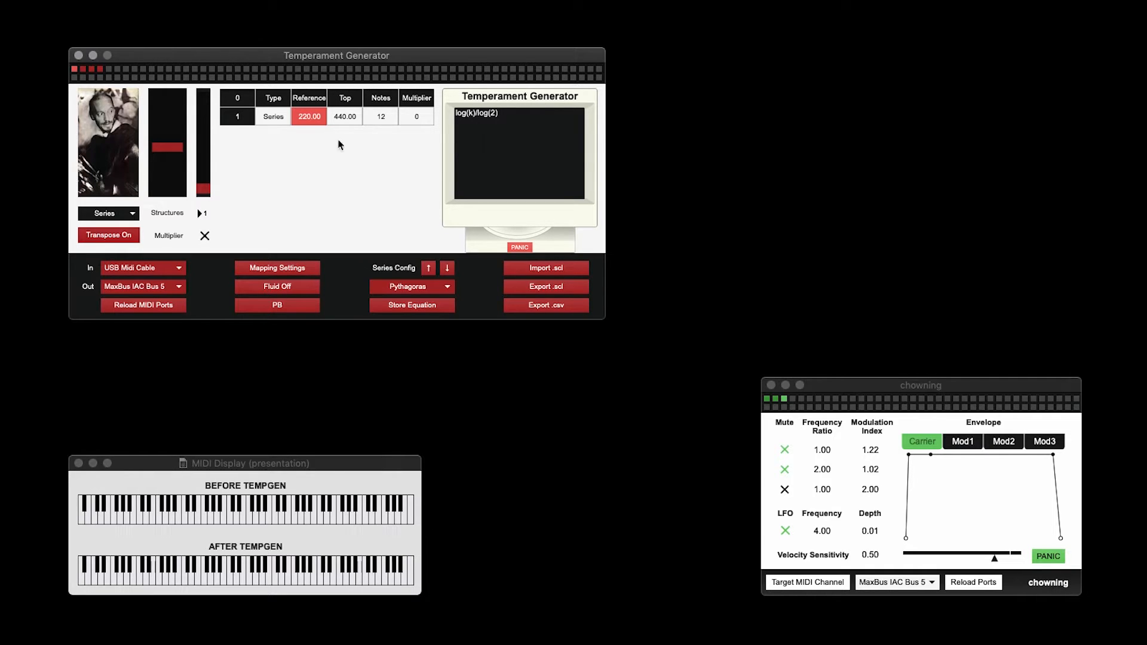
type("11")
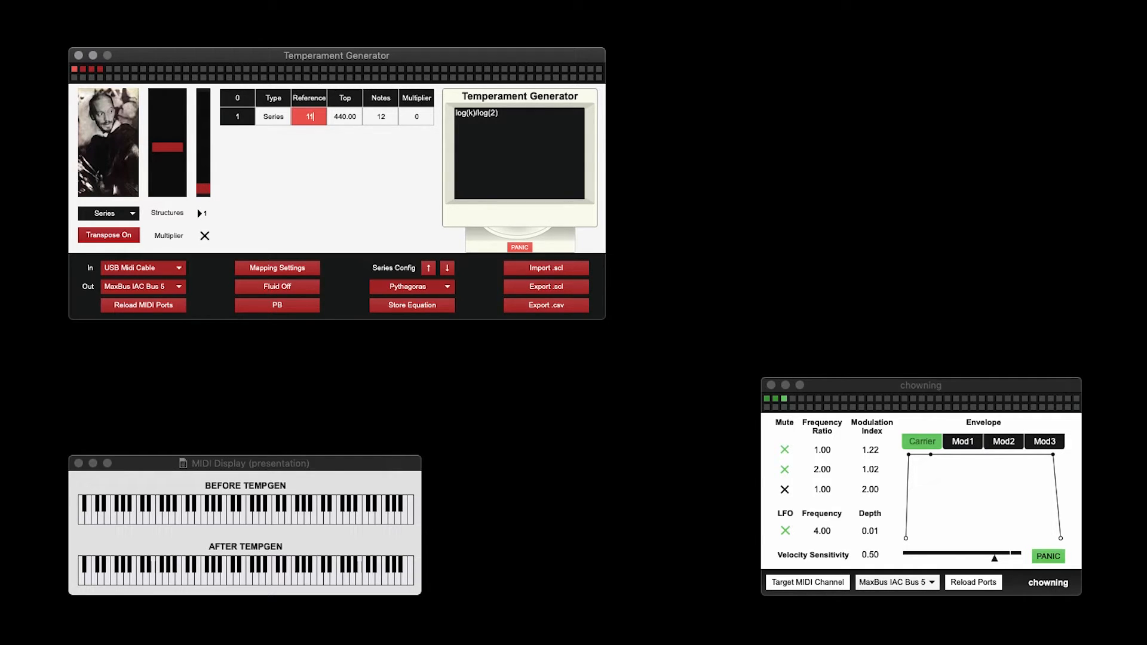
type("110.00")
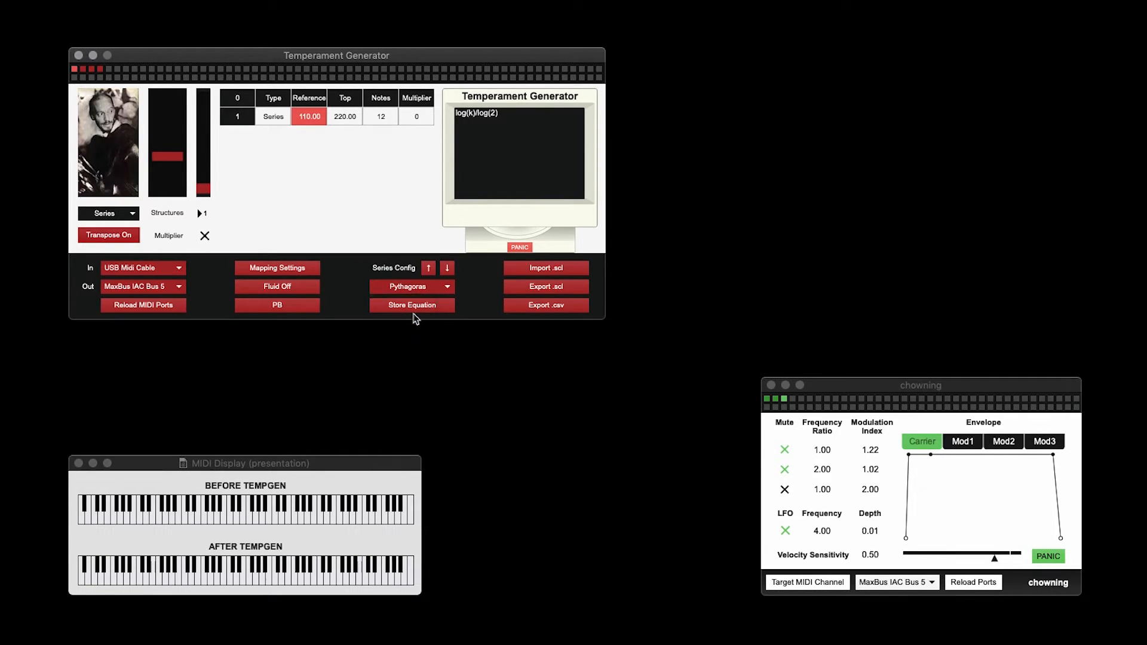
- Select the Fibonacci series, then choose the stored OG equation (k-1)/12
left_click(410, 286)
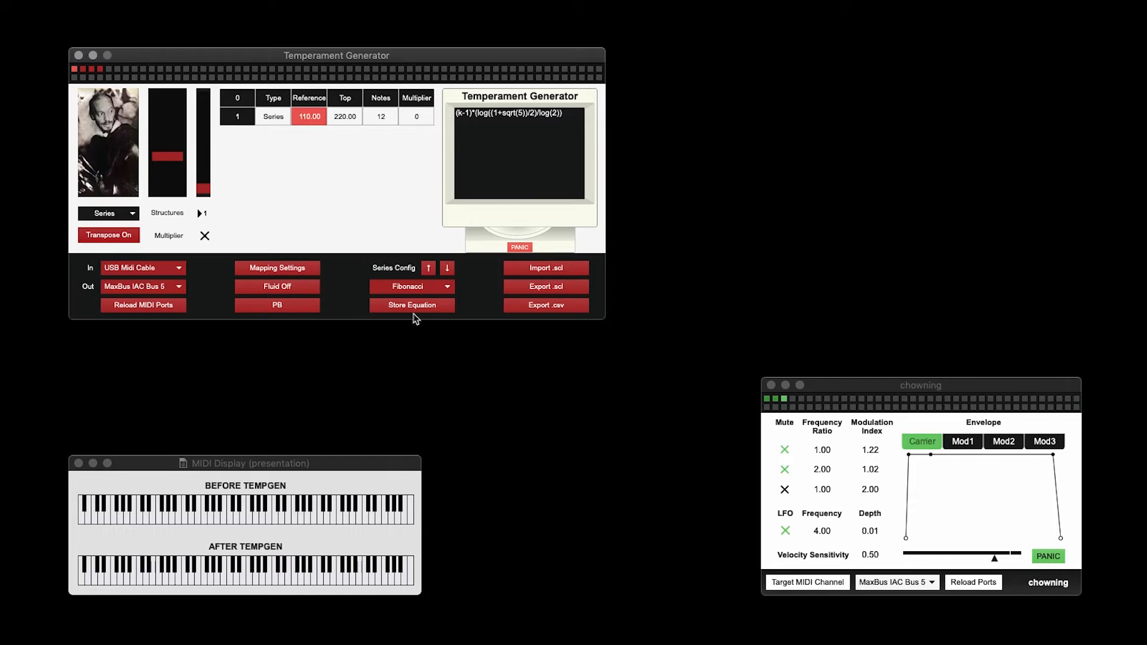
mouse_move(391, 286)
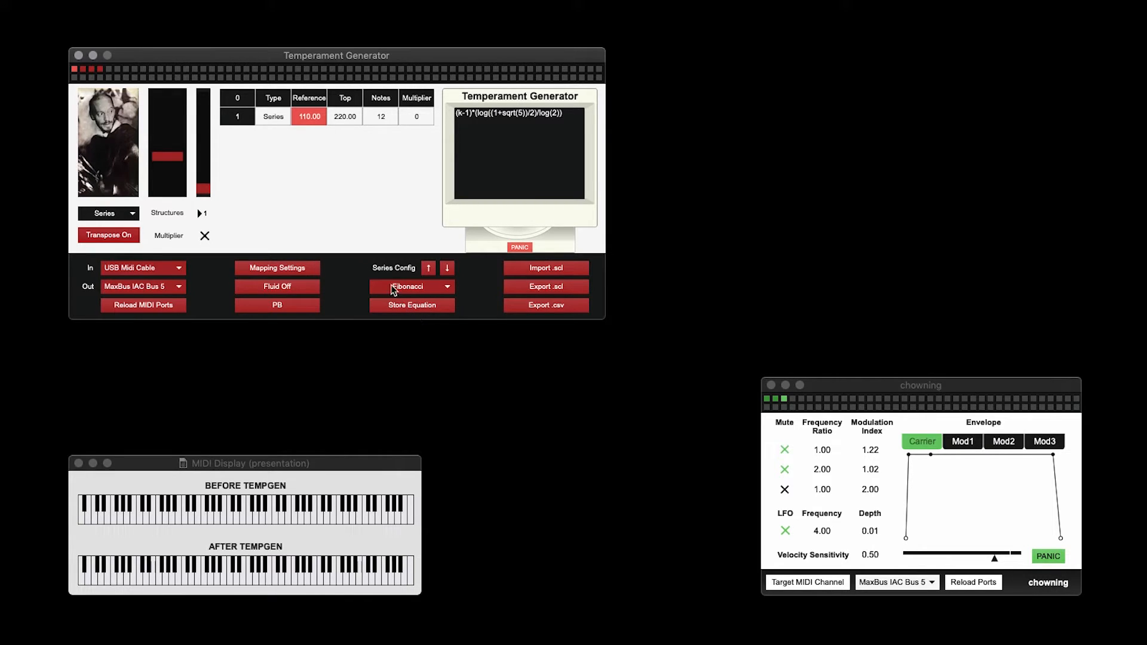
left_click(411, 286)
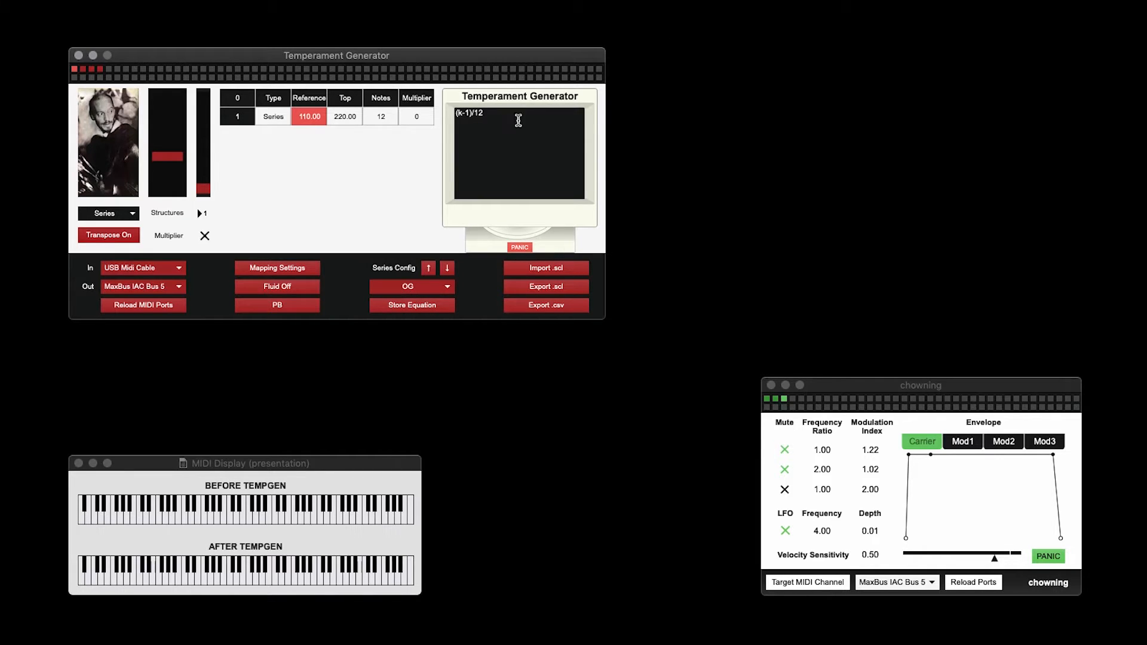
mouse_move(481, 412)
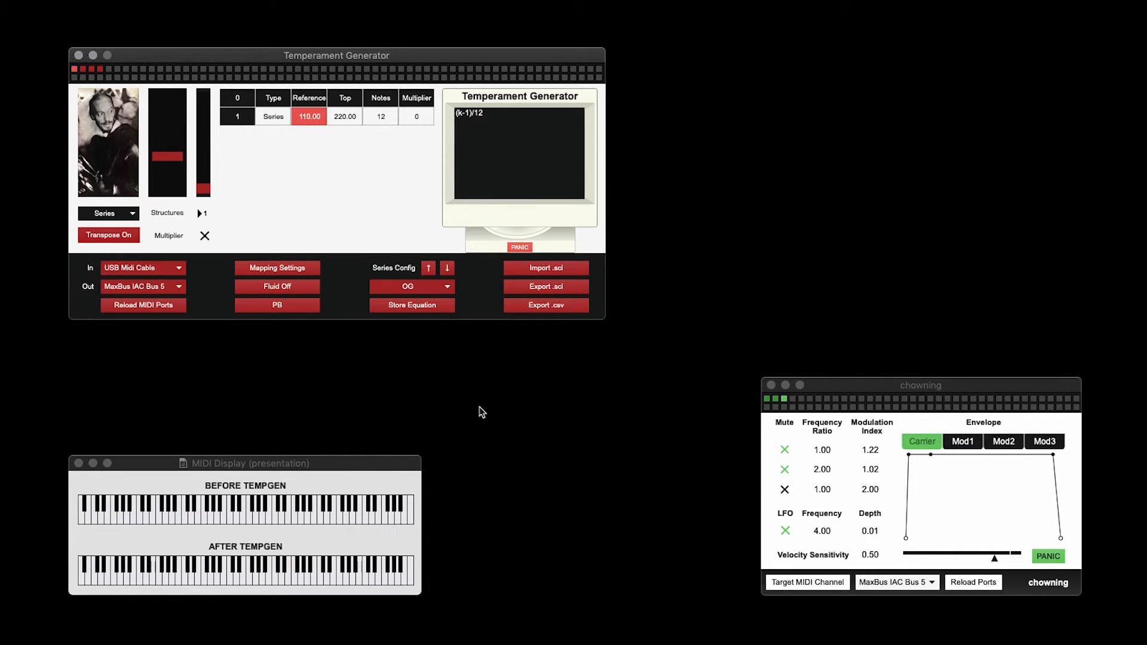
- Turn transpose off, then set Top to 880 and Reference to 440 independently
left_click(109, 235)
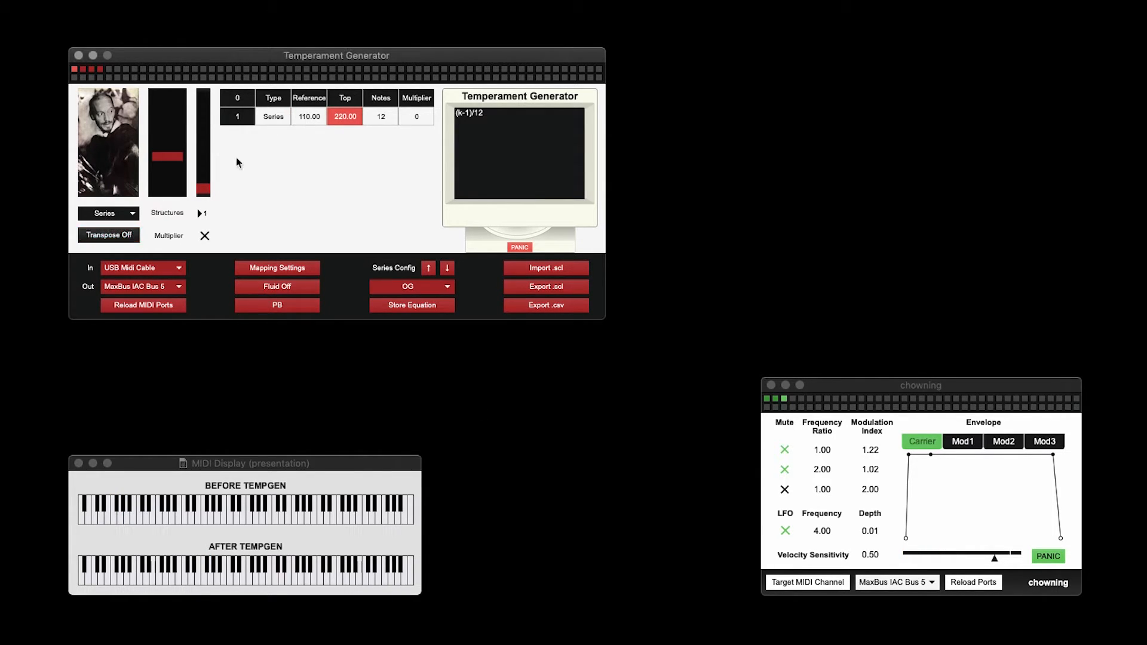
type("88")
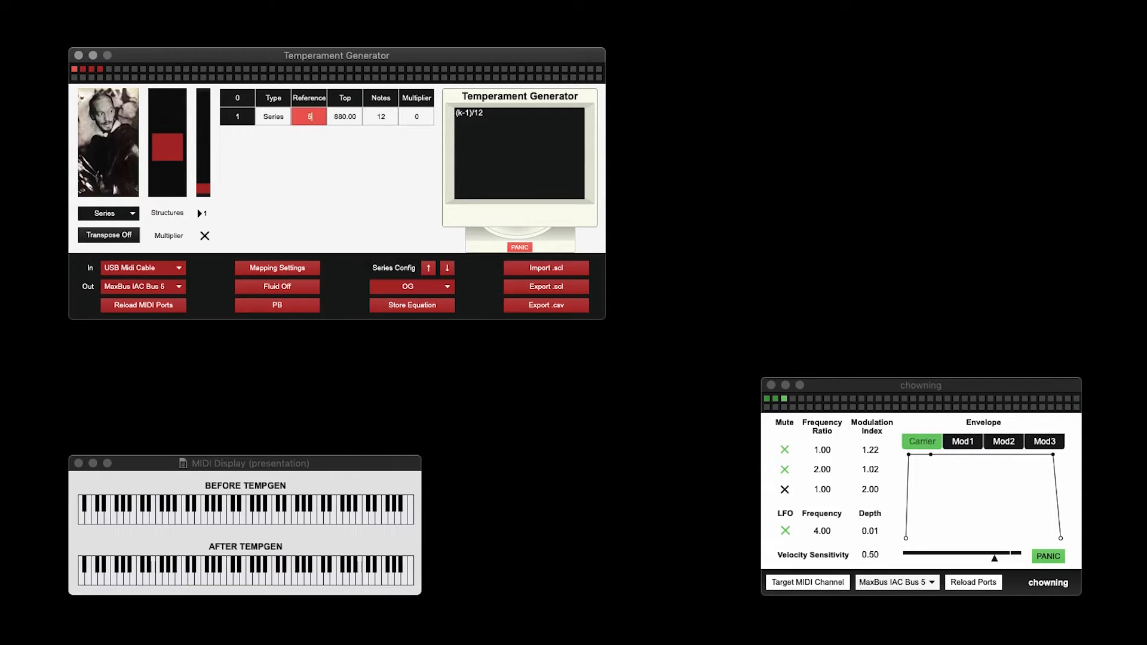
type("440.00")
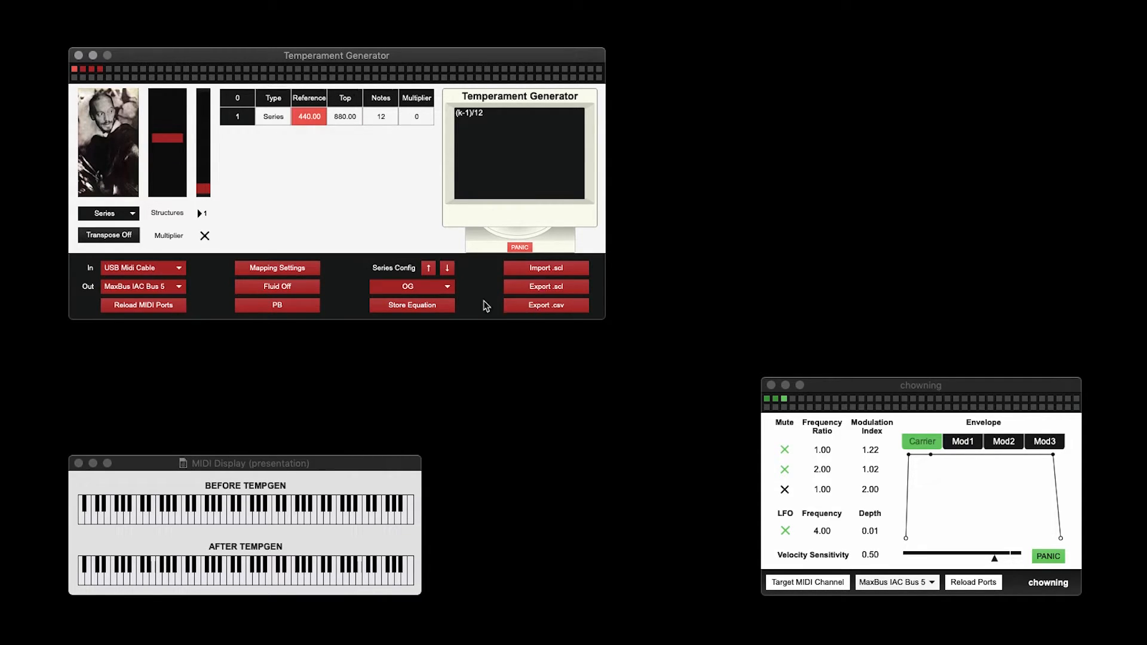
mouse_move(474, 303)
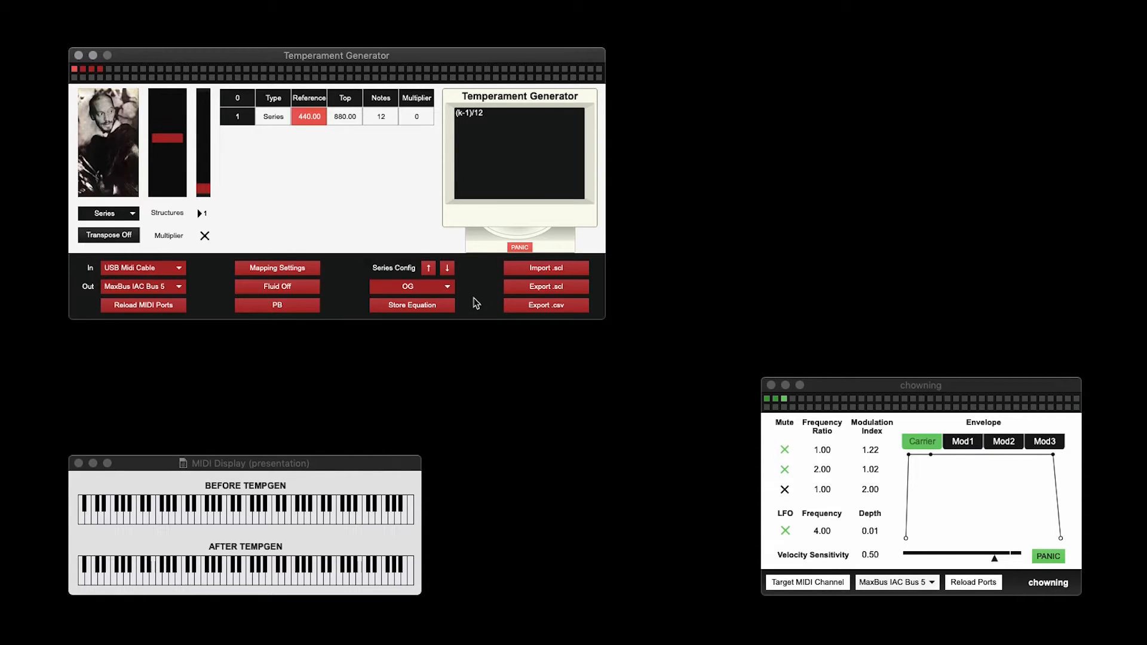
mouse_move(446, 268)
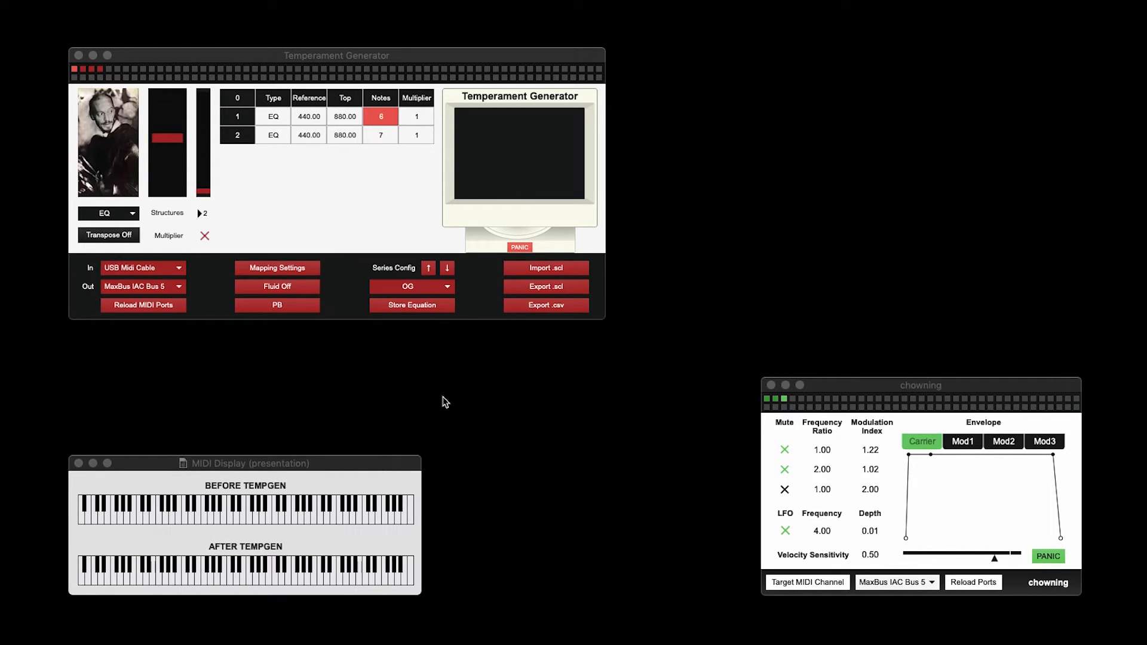
mouse_move(326, 325)
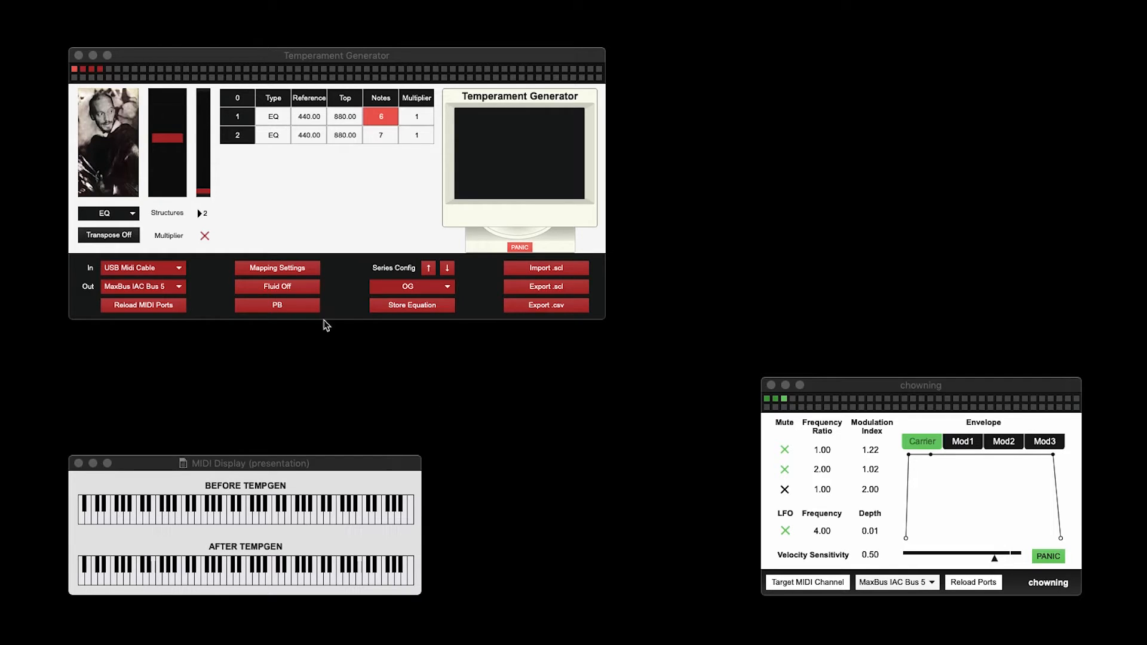
- Show the Mapping Settings panel with reference pitch 440 on A4 and octave size 12
left_click(277, 268)
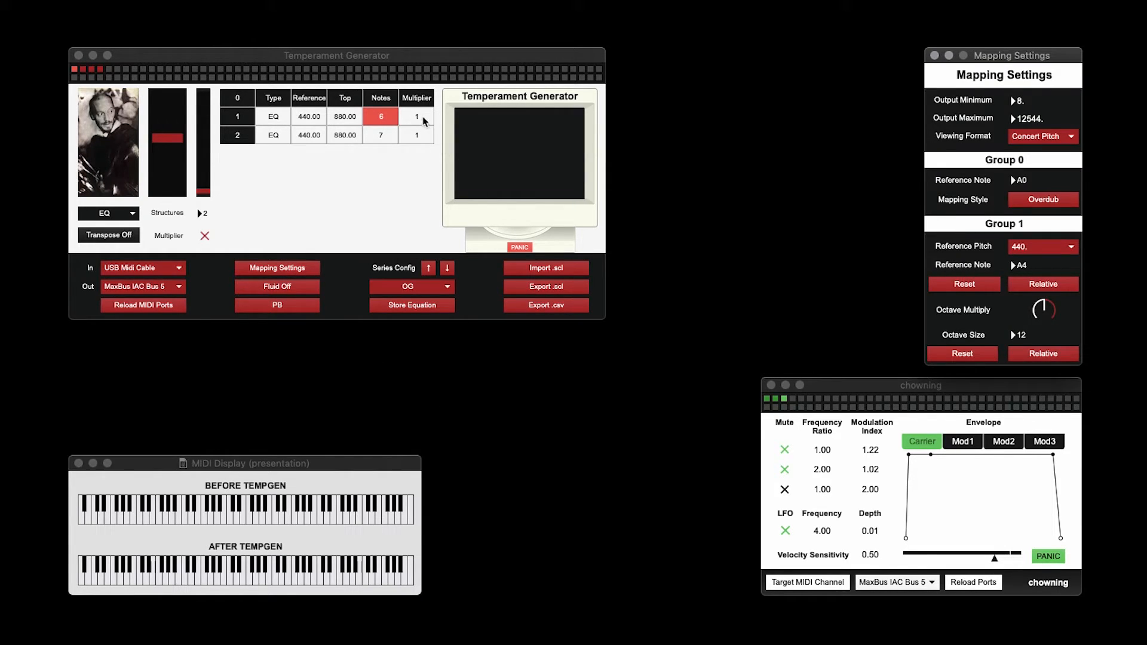
left_click(416, 117)
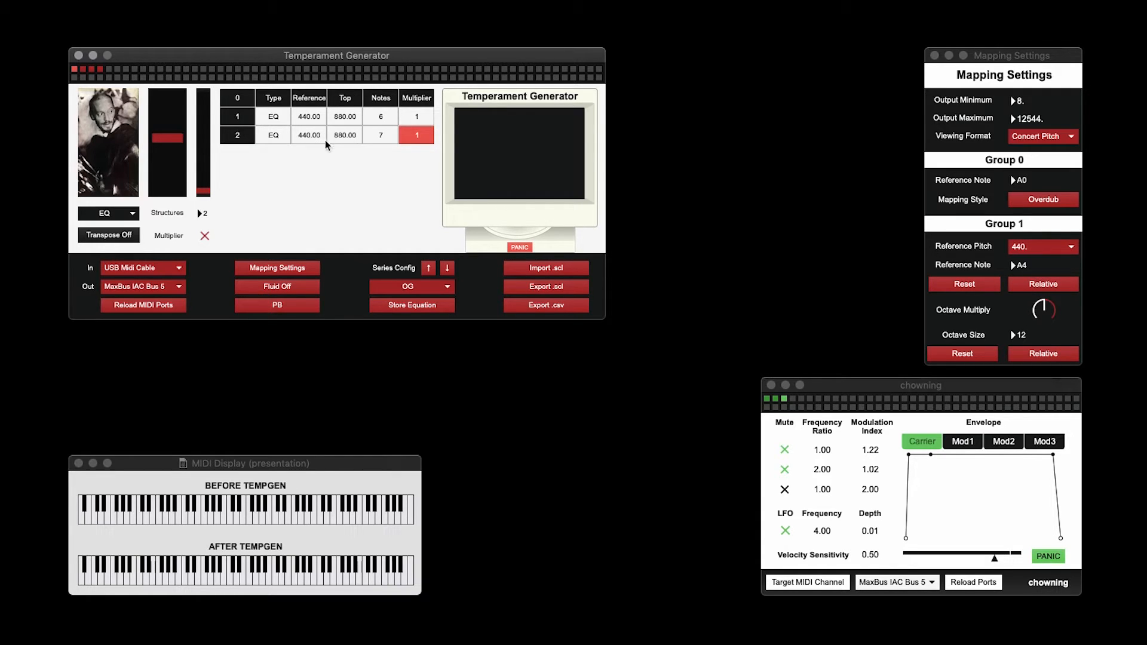
mouse_move(830, 186)
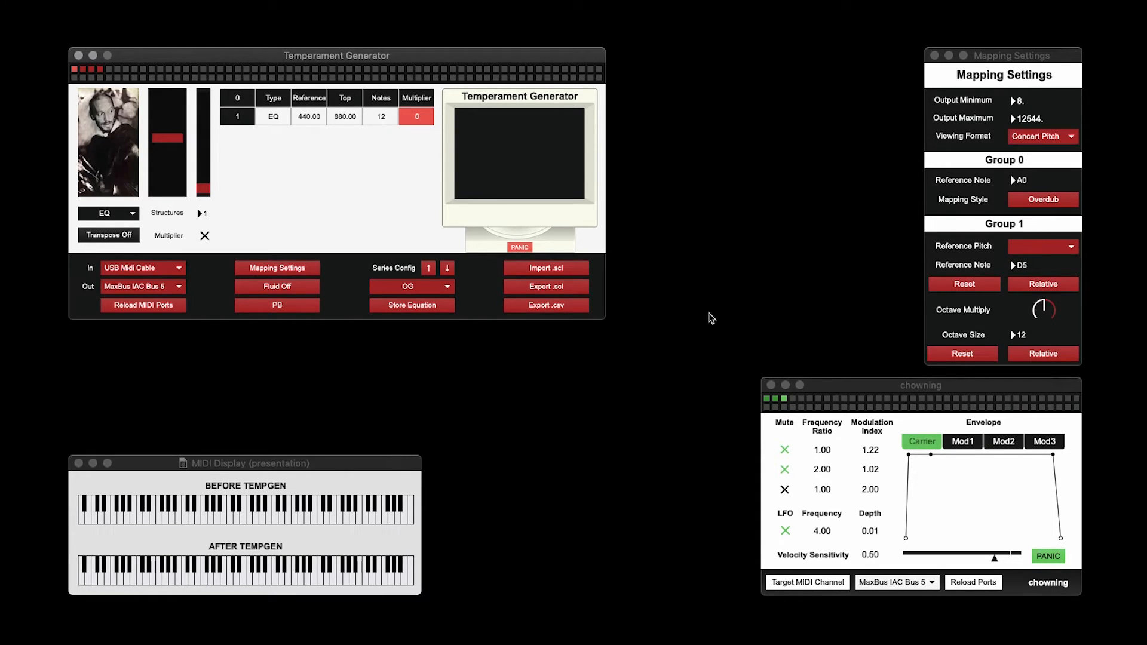
mouse_move(811, 275)
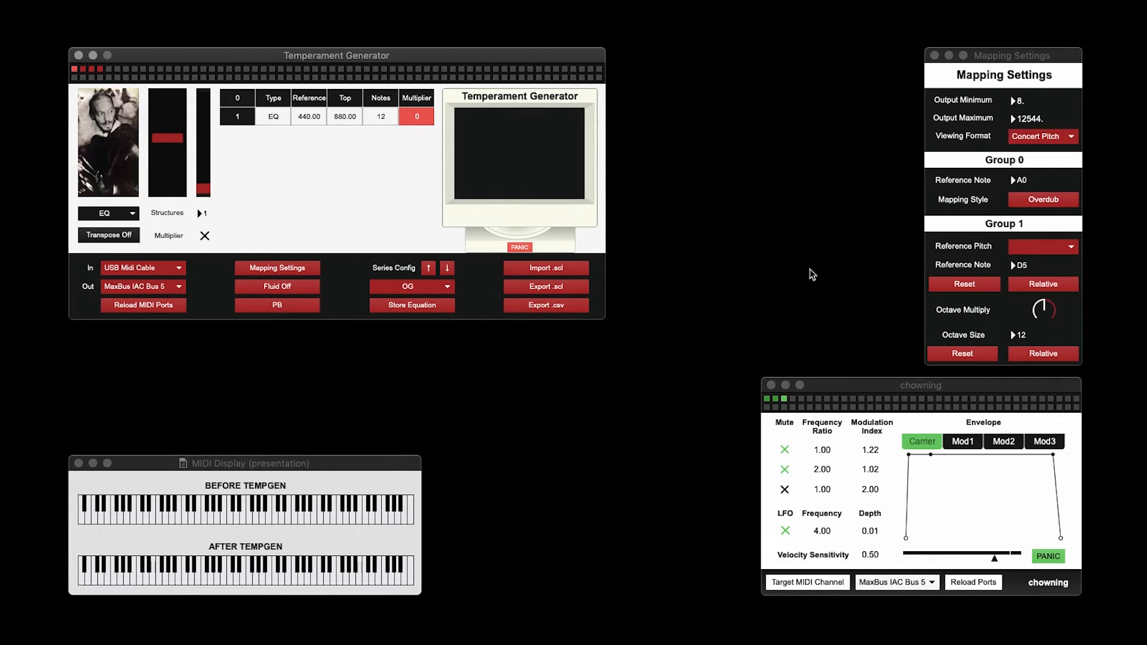
mouse_move(575, 440)
type("1")
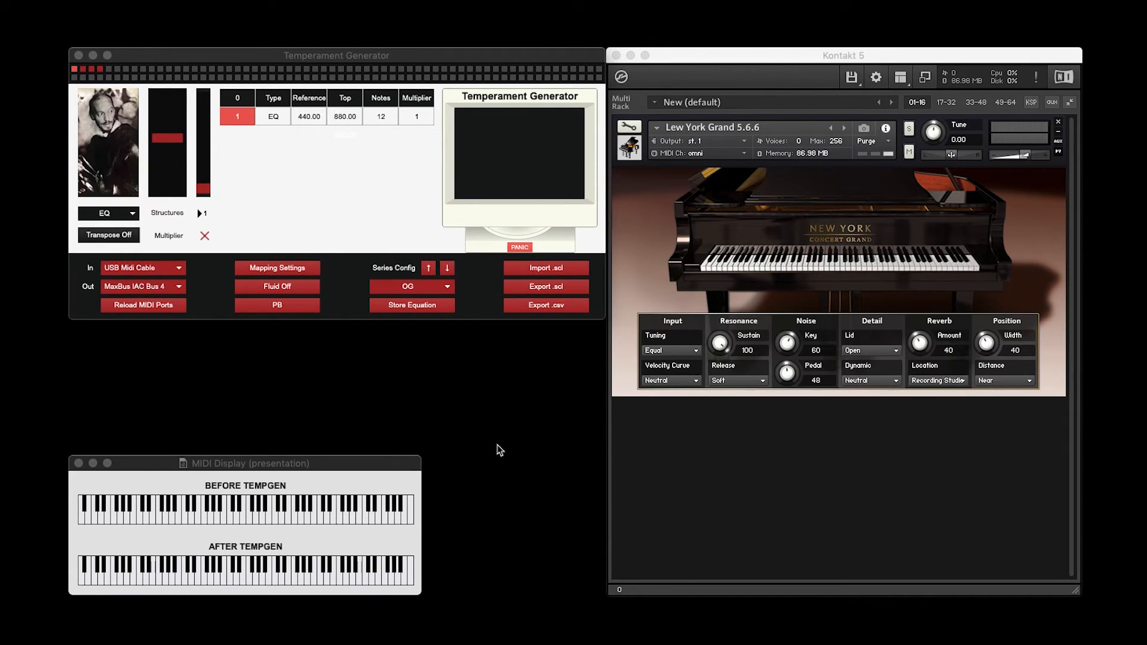
- Switch tuning output from pitch bend to CC for Kontakt's New York Grand on IAC Bus 4
left_click(277, 305)
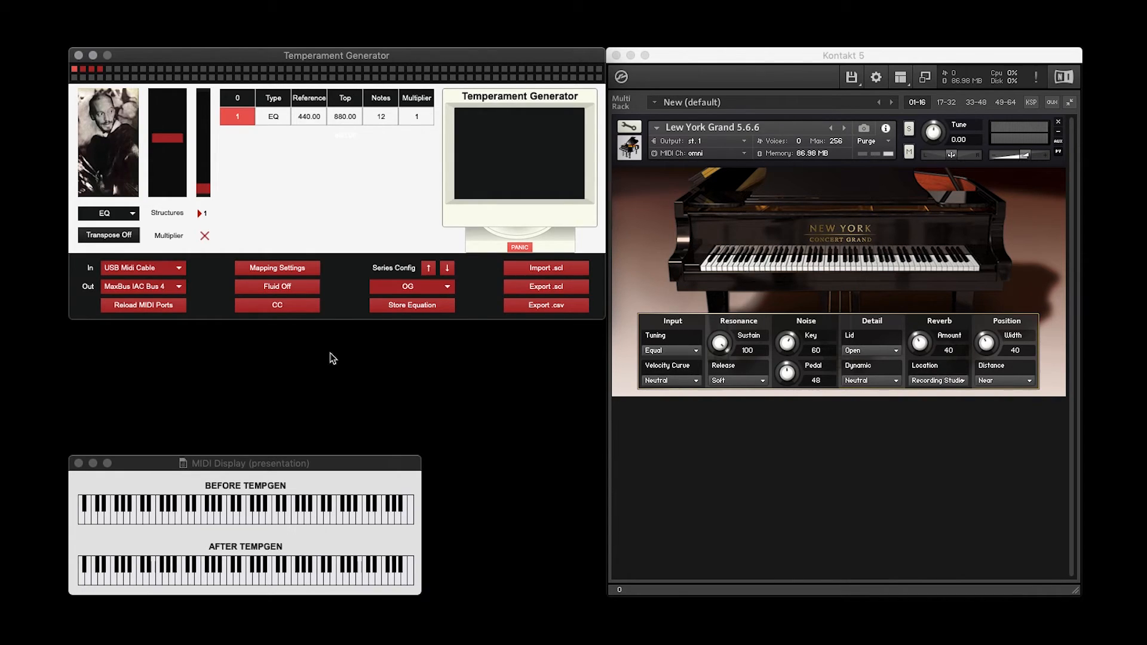
double_click(344, 117)
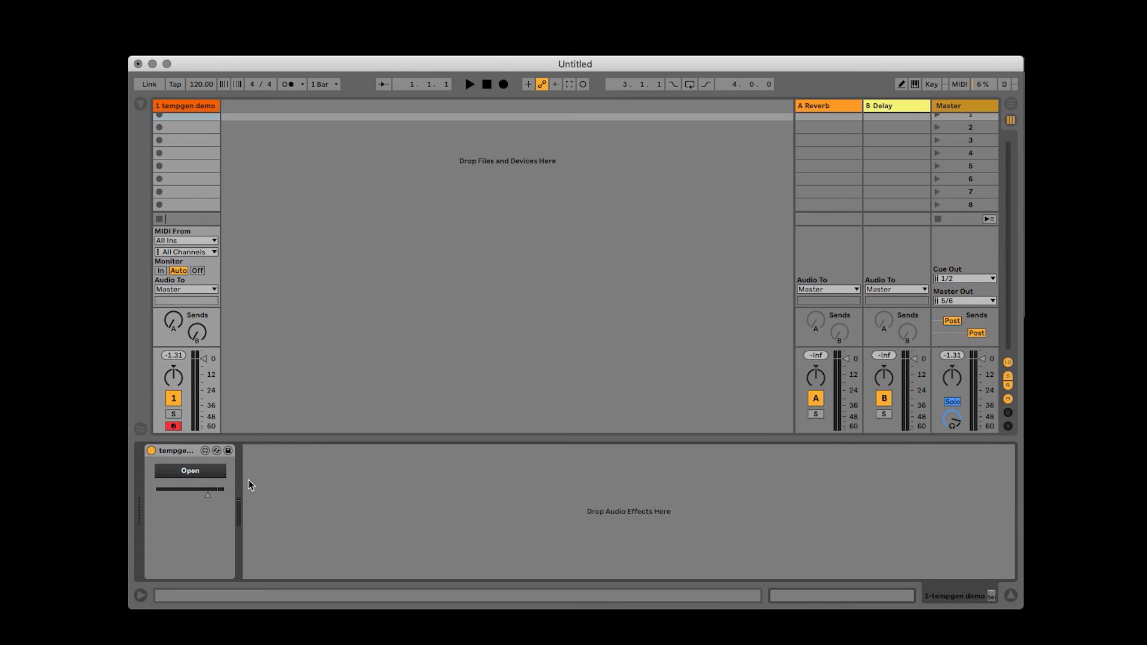
- Open the tempgen Max for Live device window showing its 12-note EQ structure 440–880
left_click(190, 470)
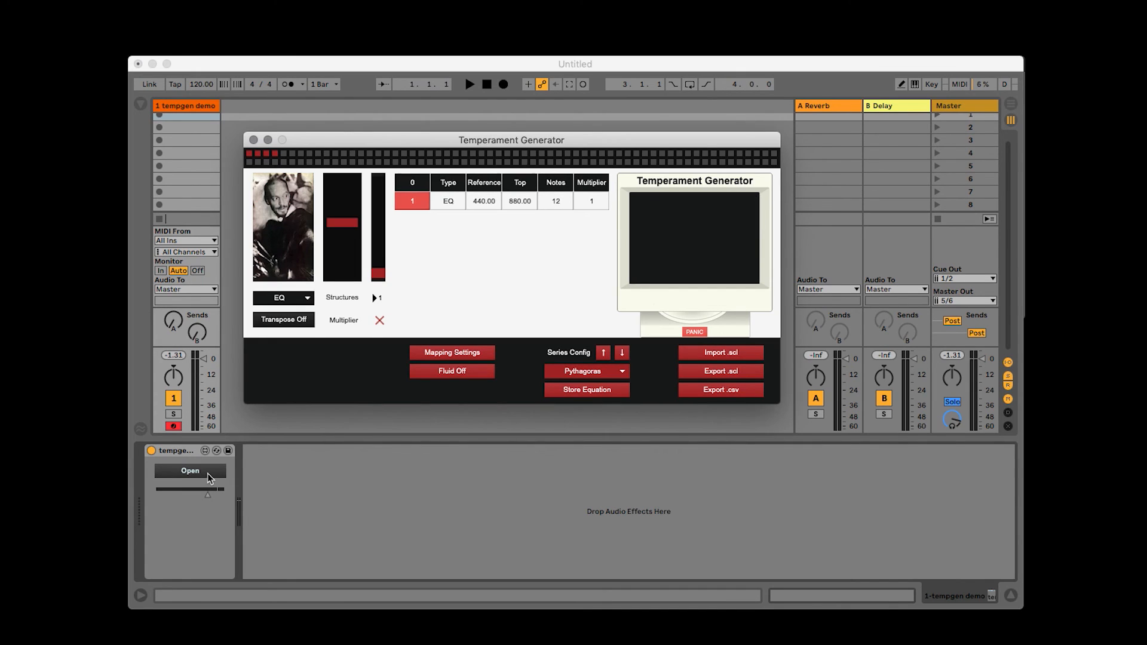
mouse_move(428, 449)
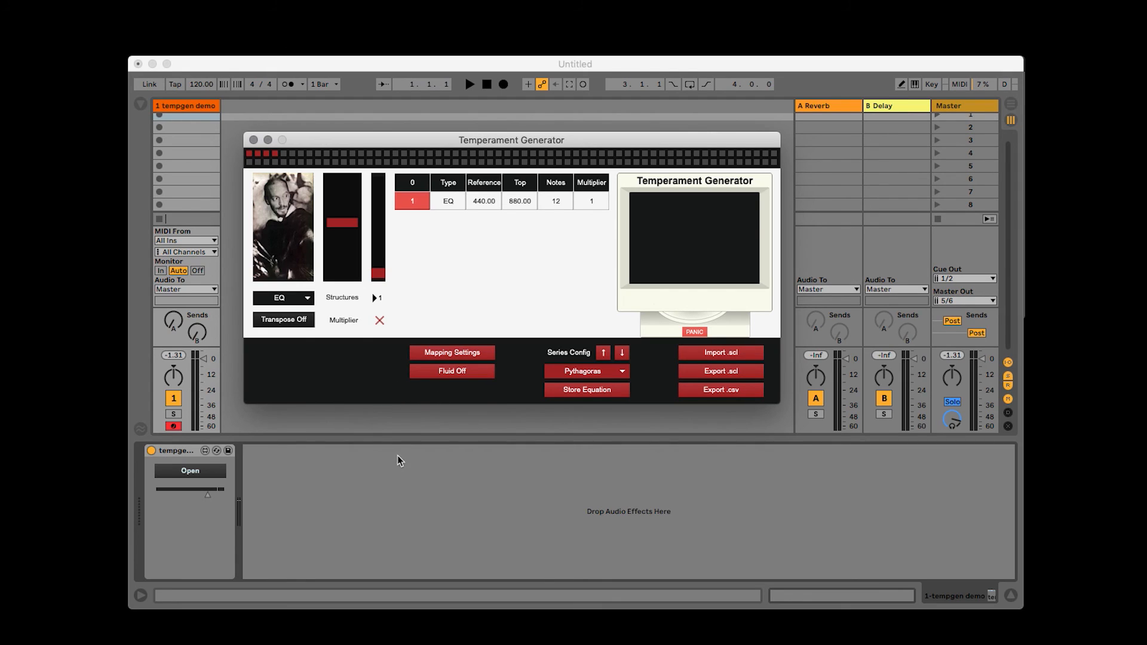
mouse_move(293, 379)
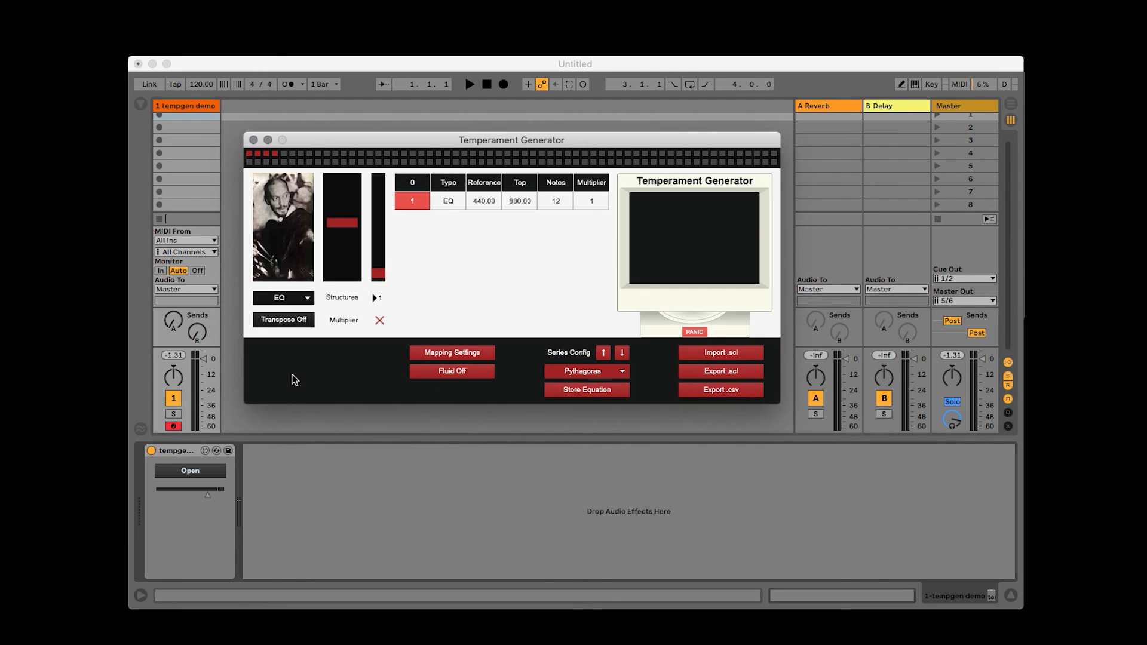
mouse_move(379, 447)
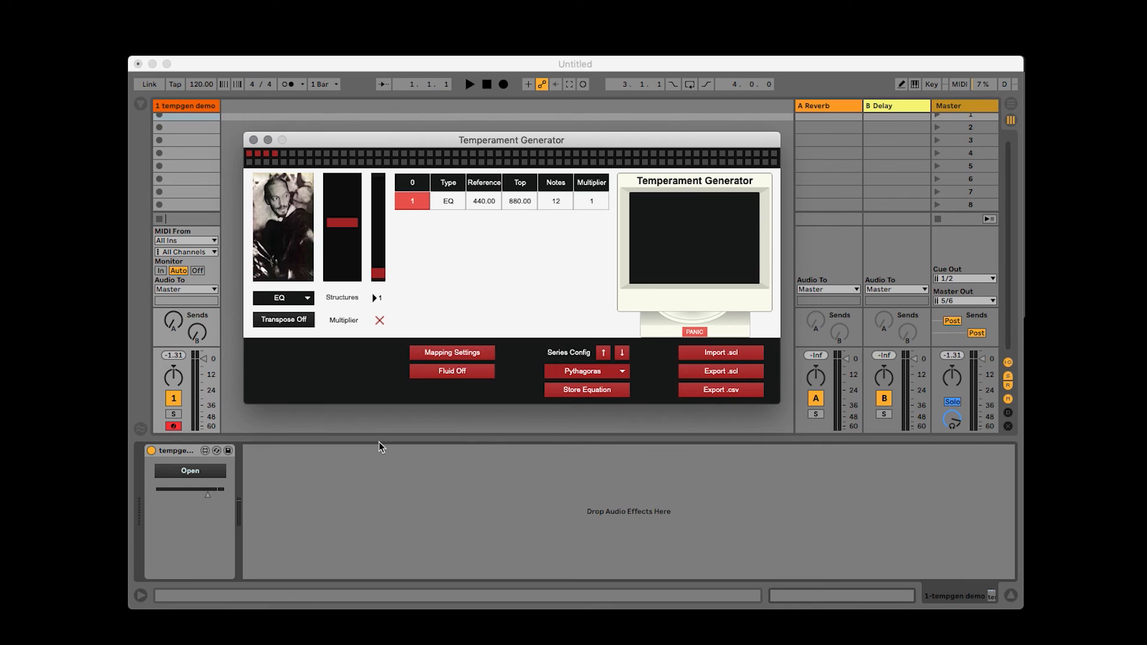
mouse_move(557, 207)
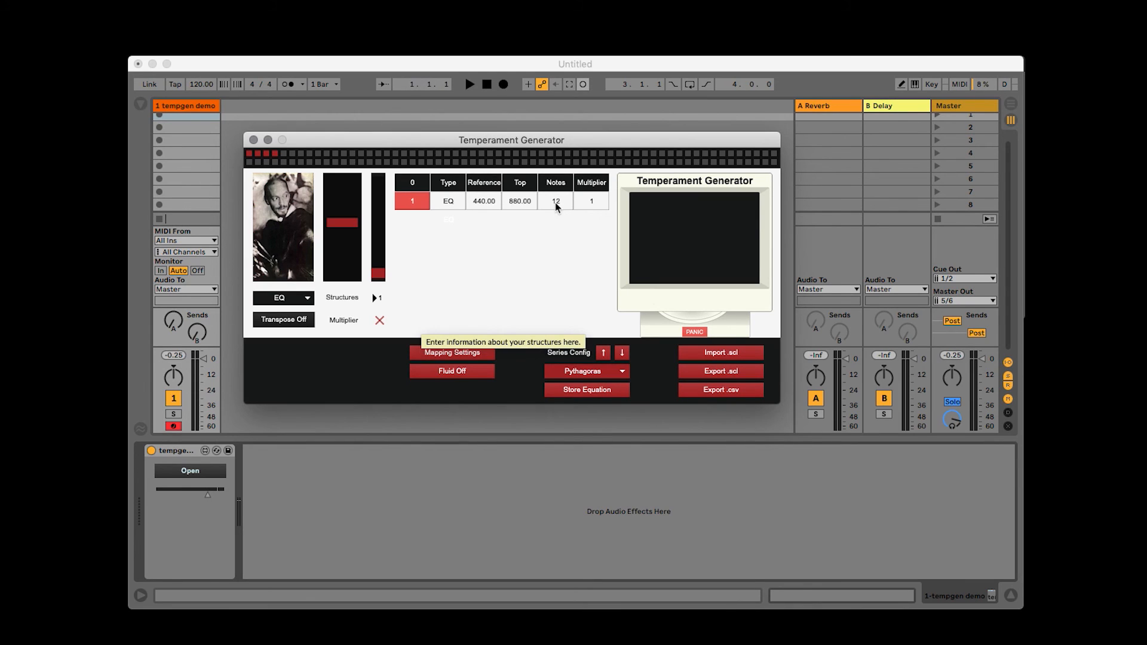